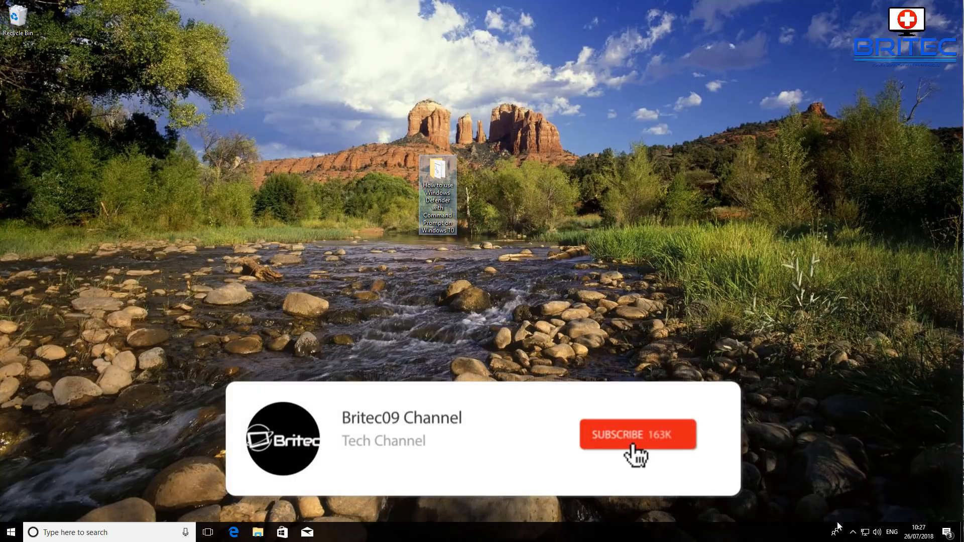
Open Windows Defender Security Center from the tray and show the Virus & threat protection page.
click(638, 434)
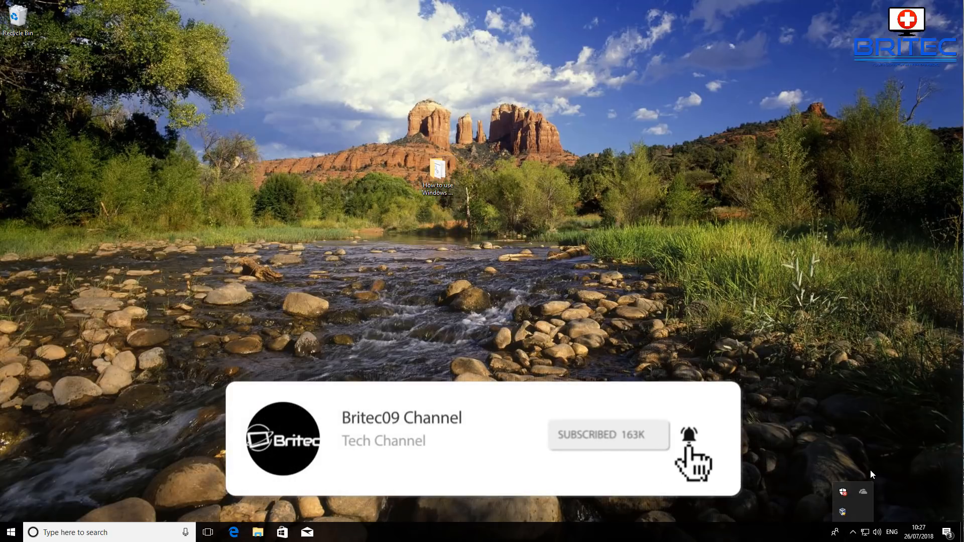
click(843, 491)
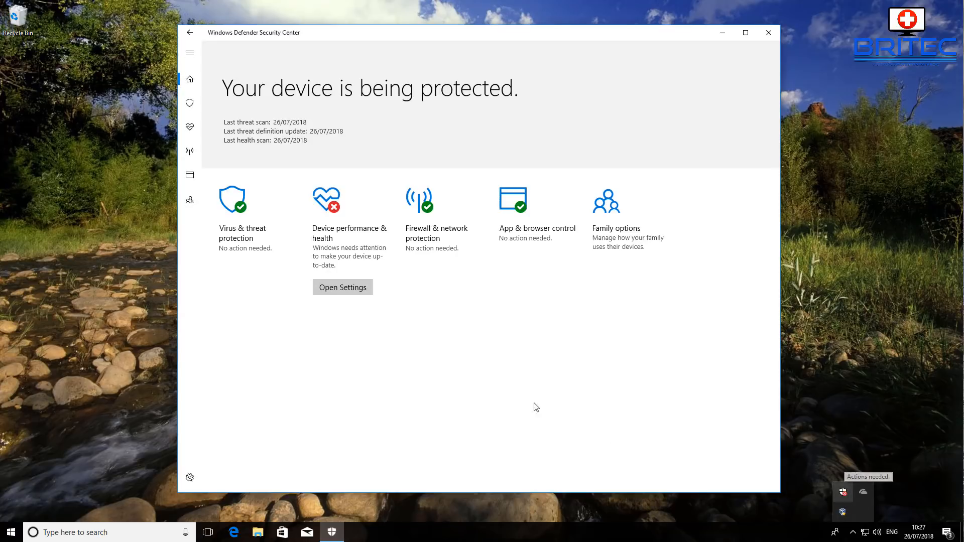
click(232, 199)
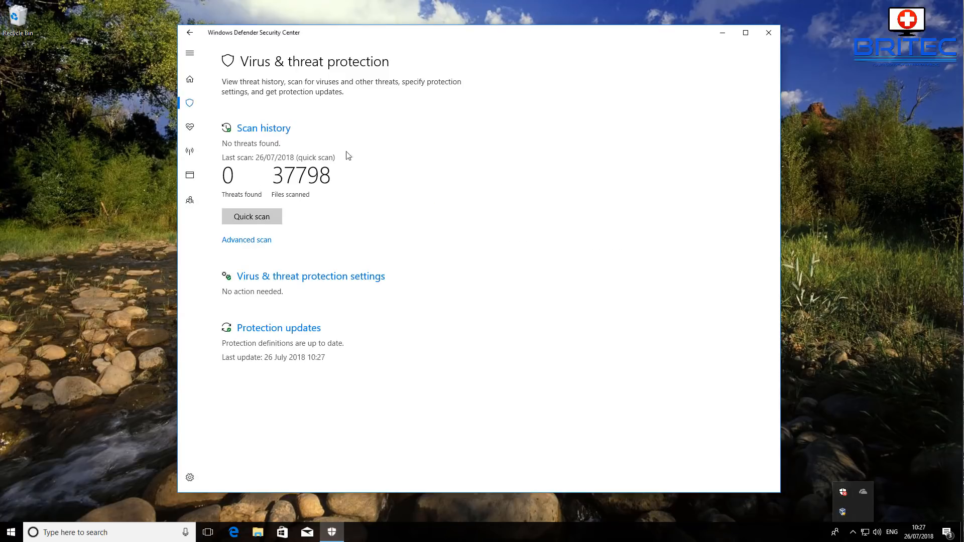
mouse_move(768, 32)
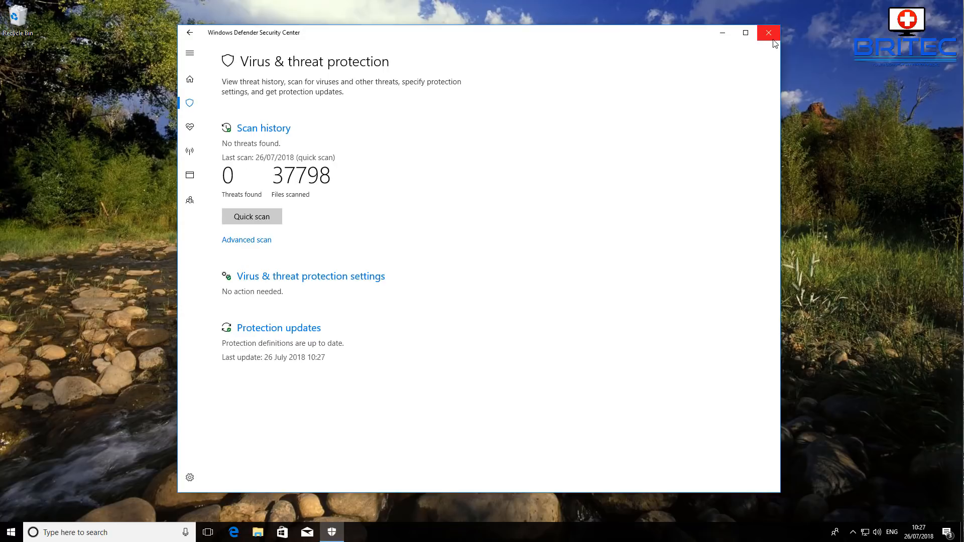
Close Defender and open the FullScan batch file to view its commands.
click(768, 32)
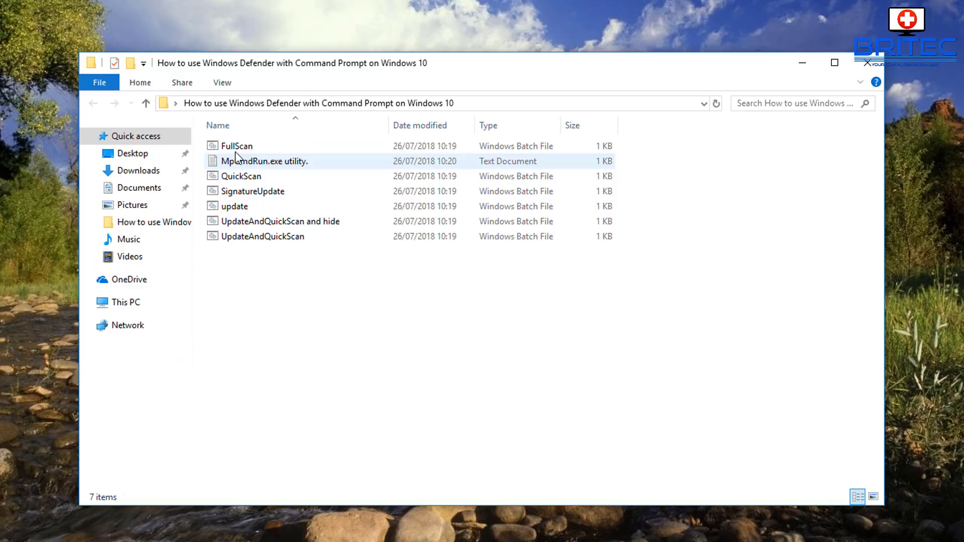
click(236, 146)
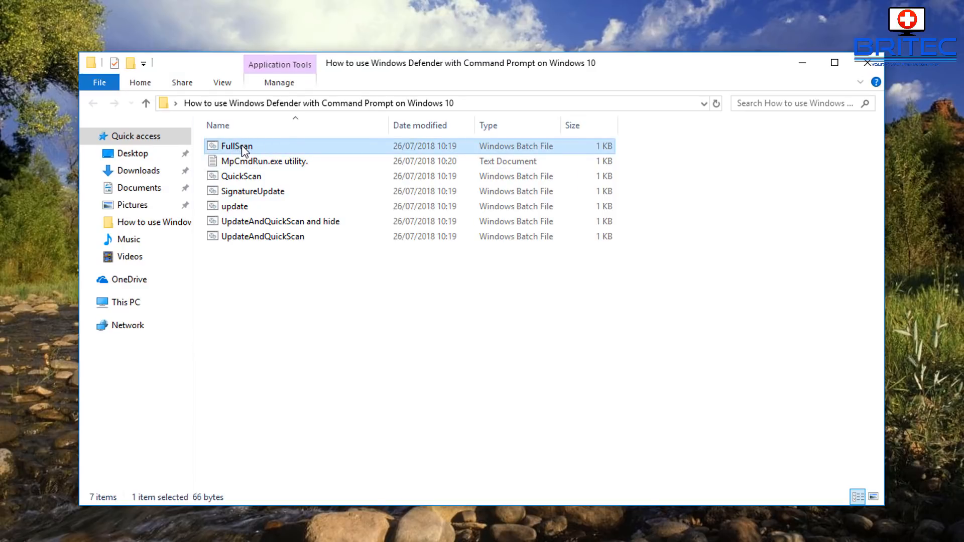
double_click(236, 145)
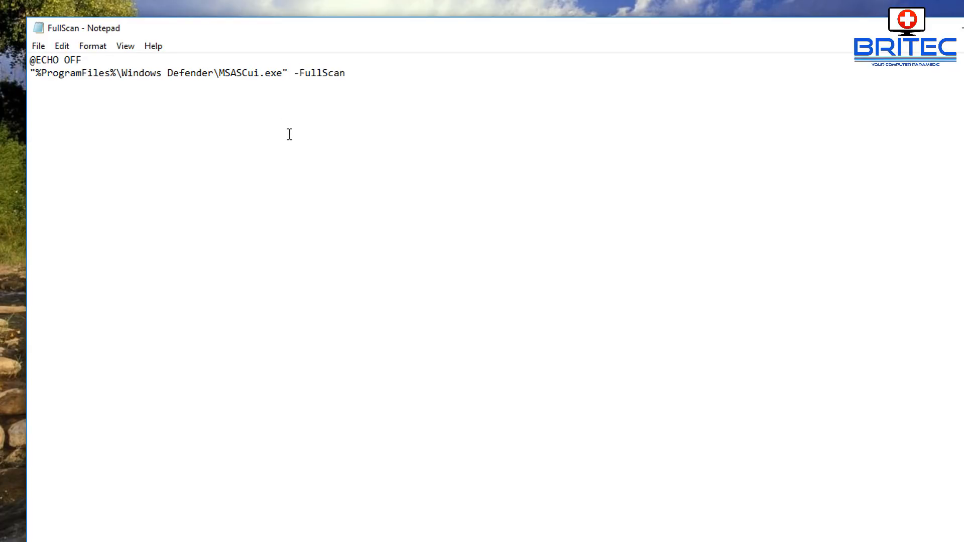
double_click(258, 73)
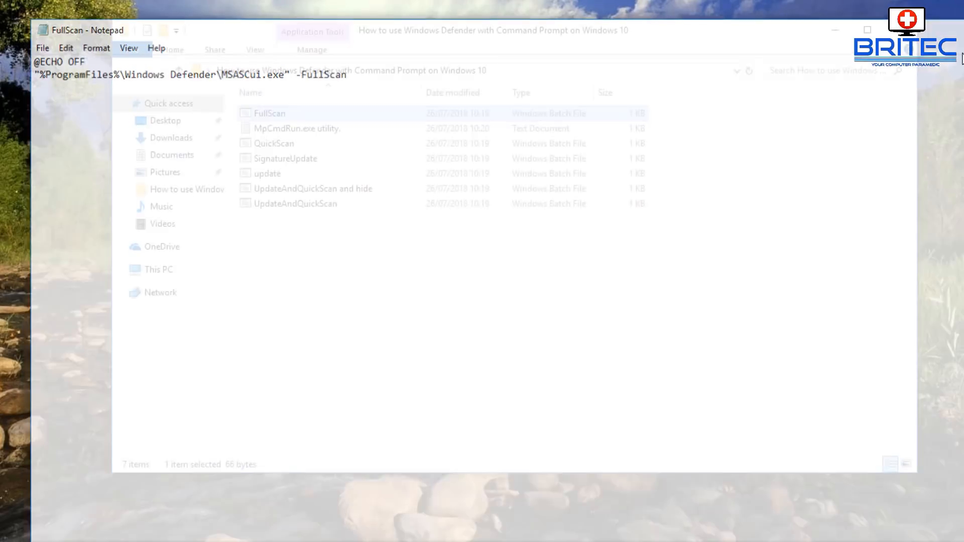
Open UpdateAndQuickScan in Notepad to reveal its MSASCui command.
click(273, 143)
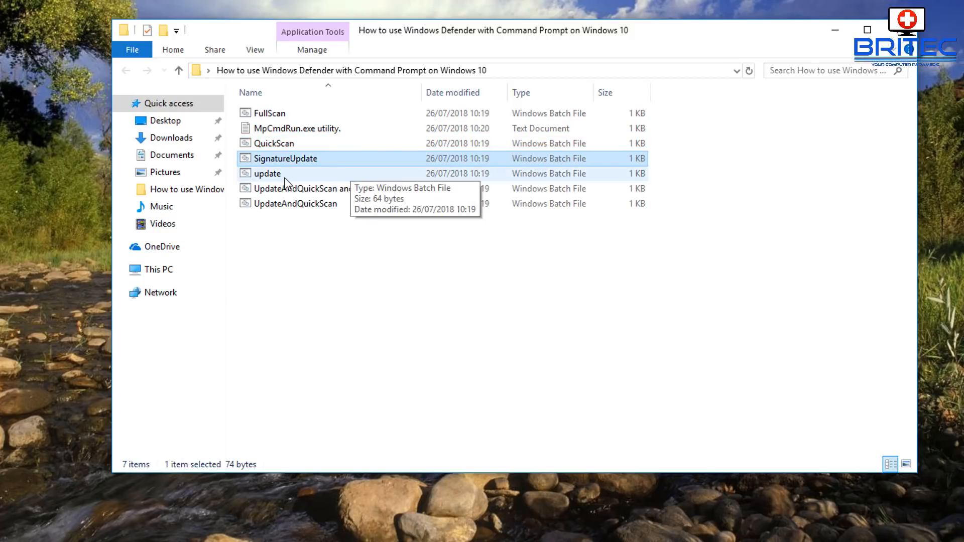
click(313, 188)
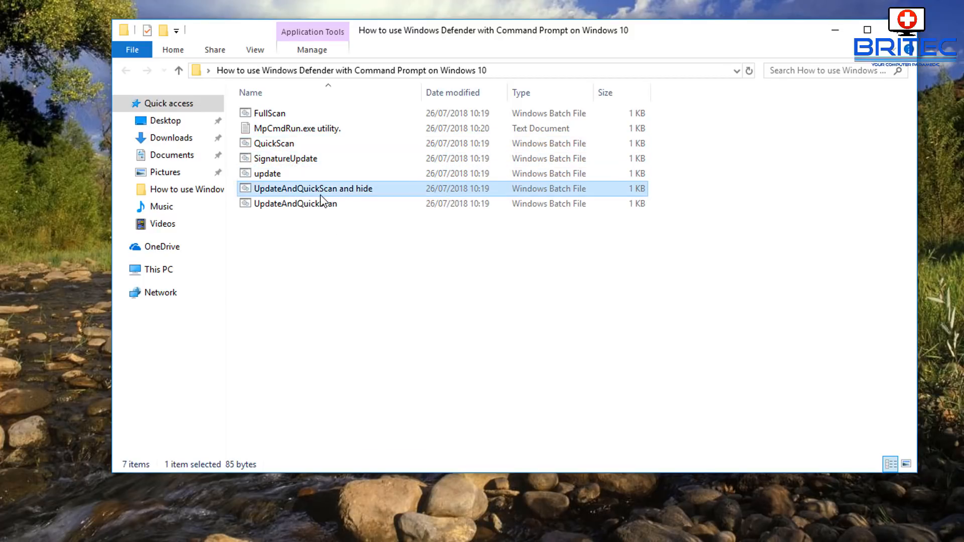
mouse_move(362, 194)
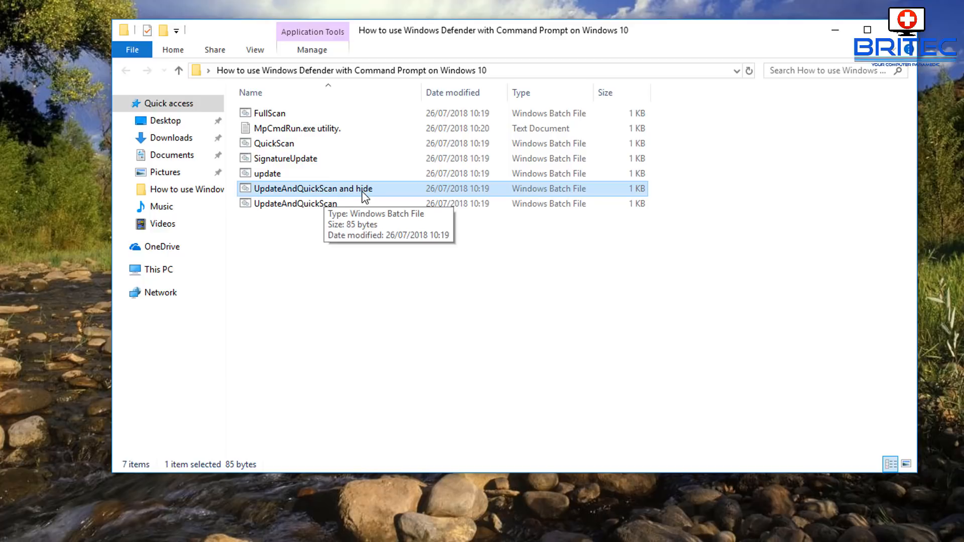
mouse_move(347, 159)
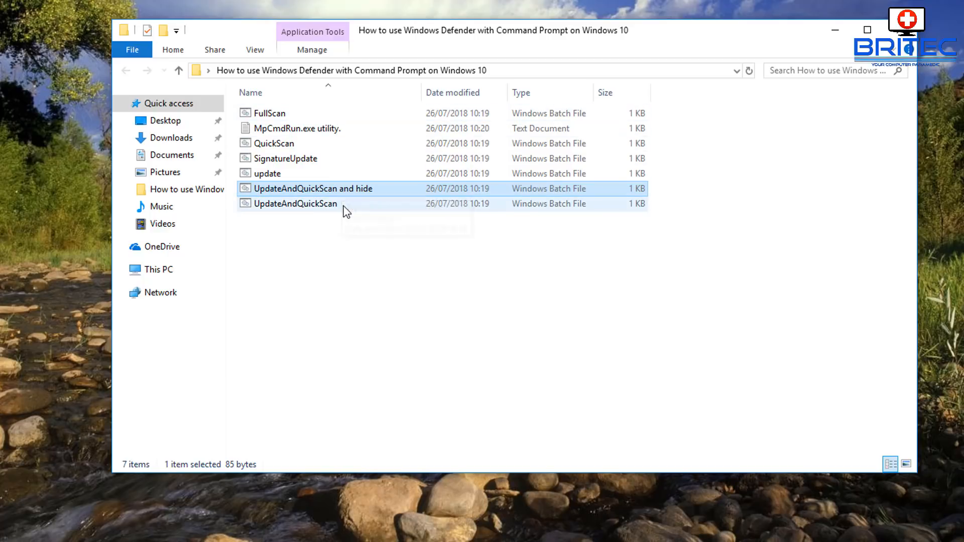
right_click(293, 203)
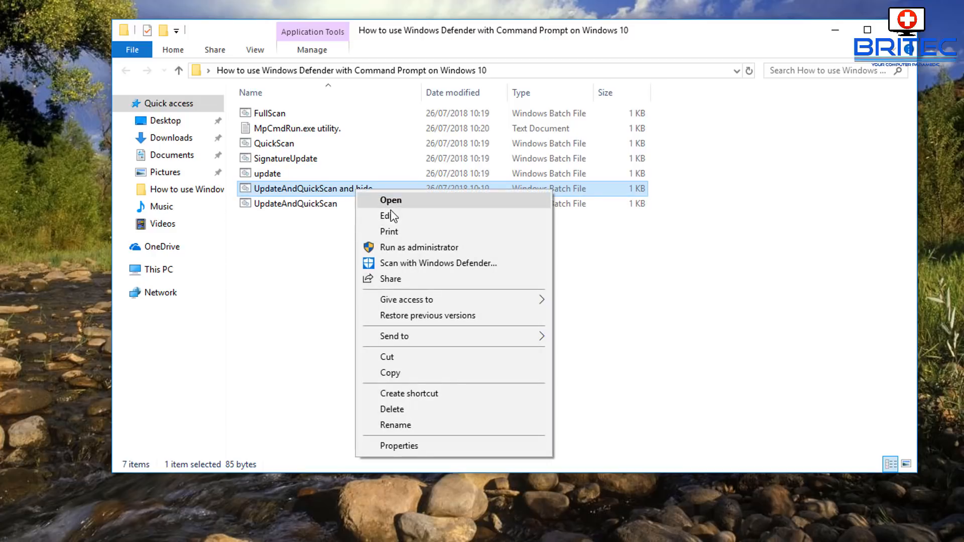
click(387, 215)
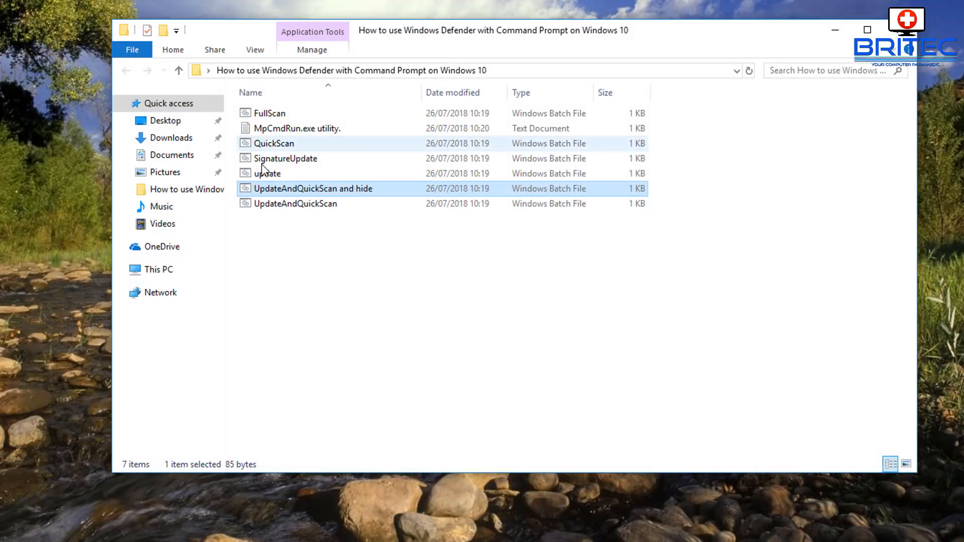
click(295, 203)
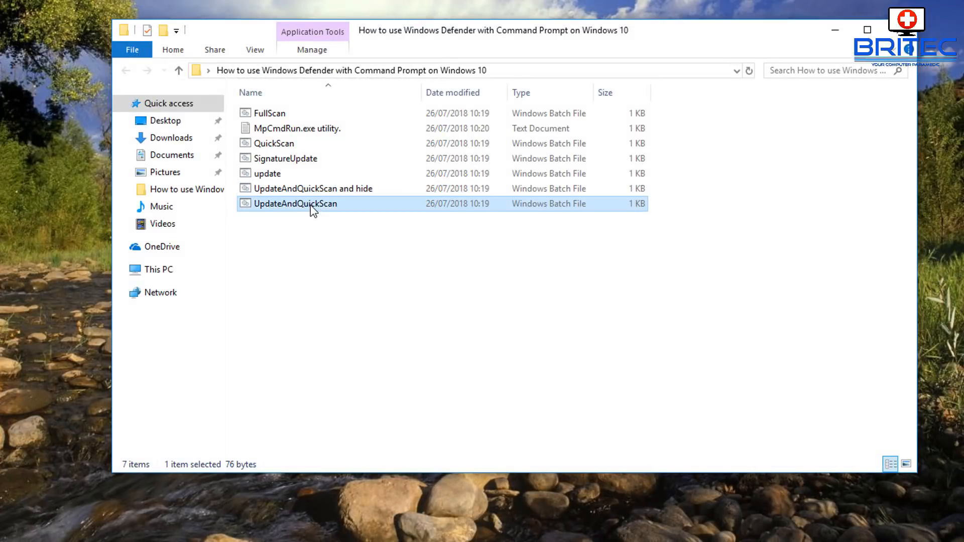
double_click(295, 203)
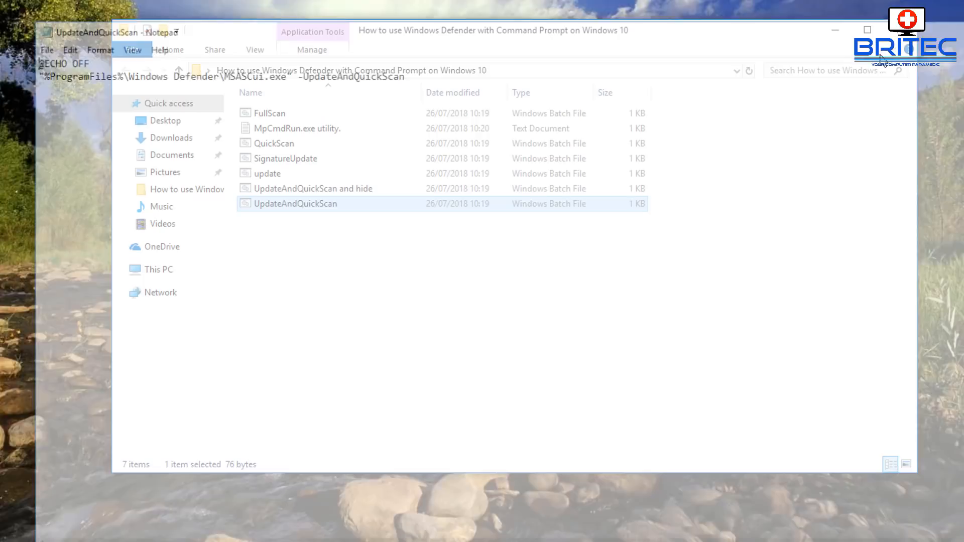
Run the UpdateAndQuickScan batch file so a quick scan starts in Defender.
right_click(295, 203)
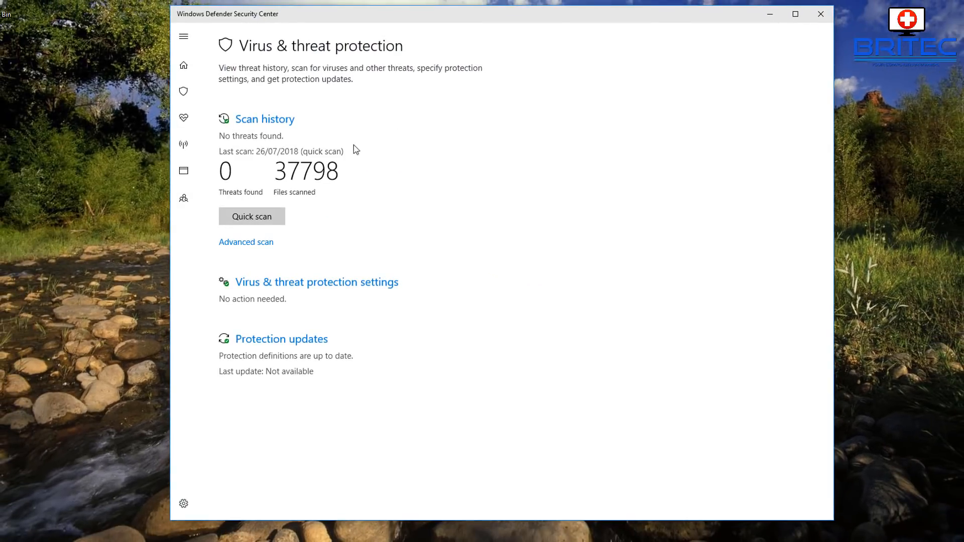
click(252, 216)
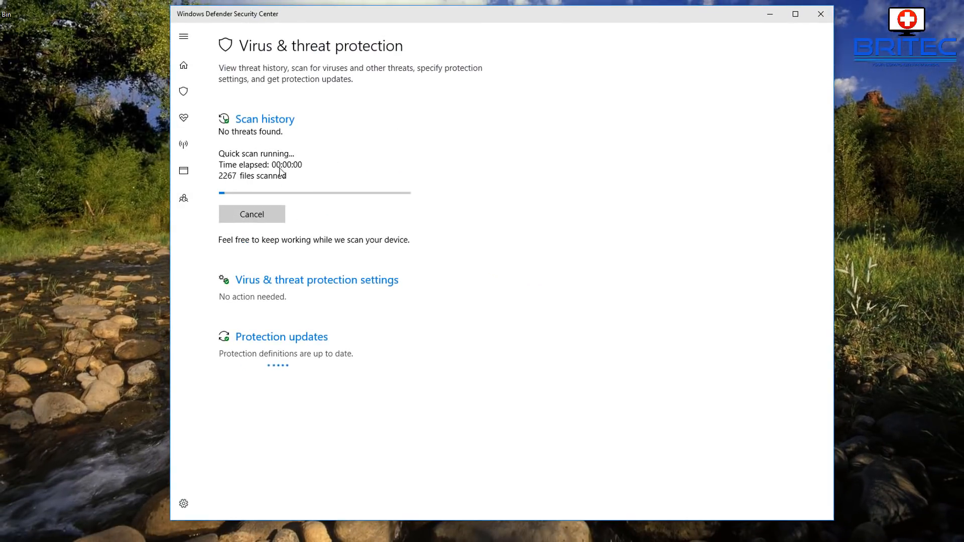
mouse_move(249, 351)
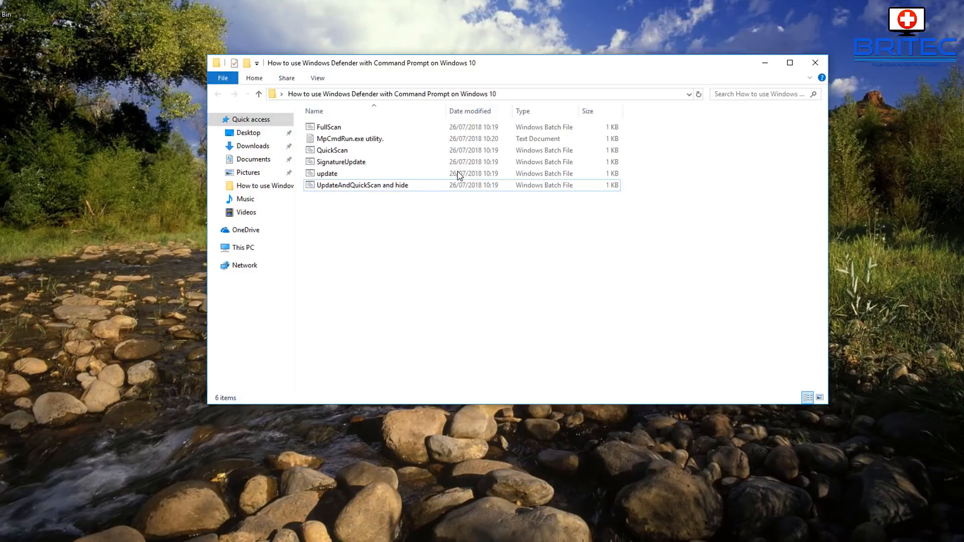
Launch a full scan with the FullScan batch file, then cancel it.
click(328, 127)
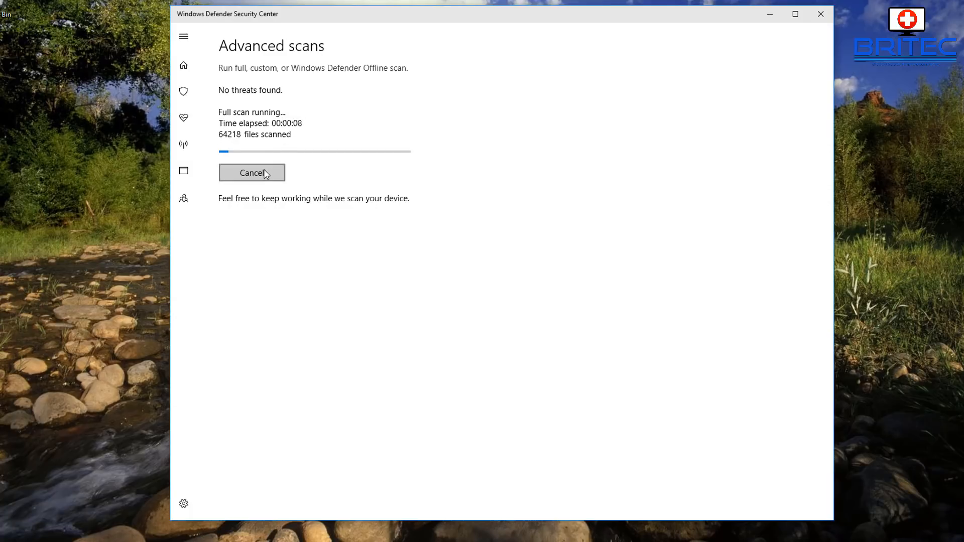
click(251, 172)
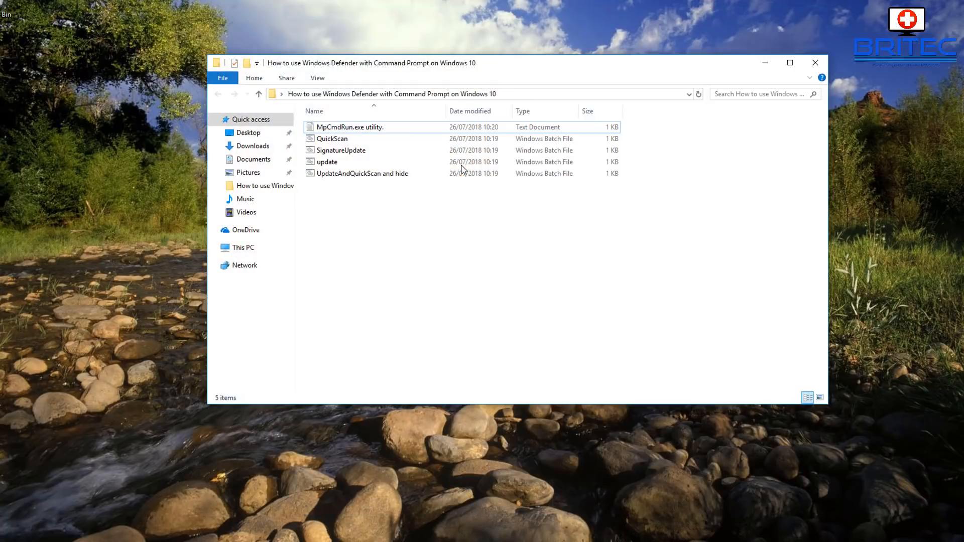
Delete SignatureUpdate.bat and open the MpCmdRun.exe utility notes in Notepad.
click(332, 139)
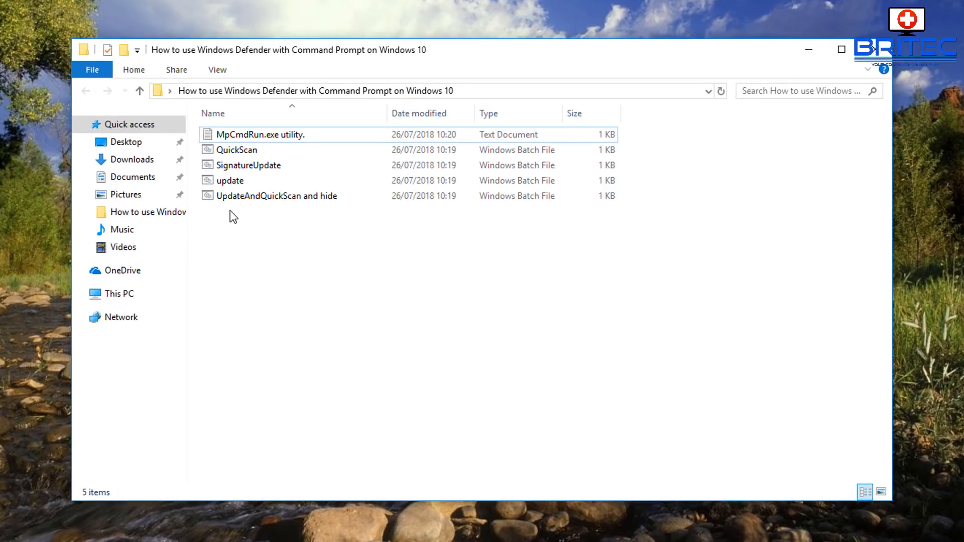
click(276, 195)
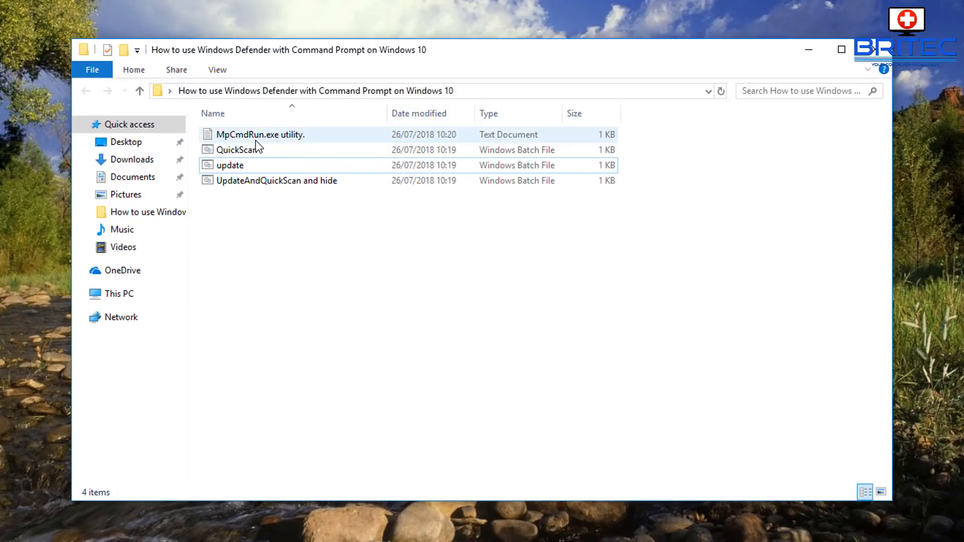
mouse_move(274, 145)
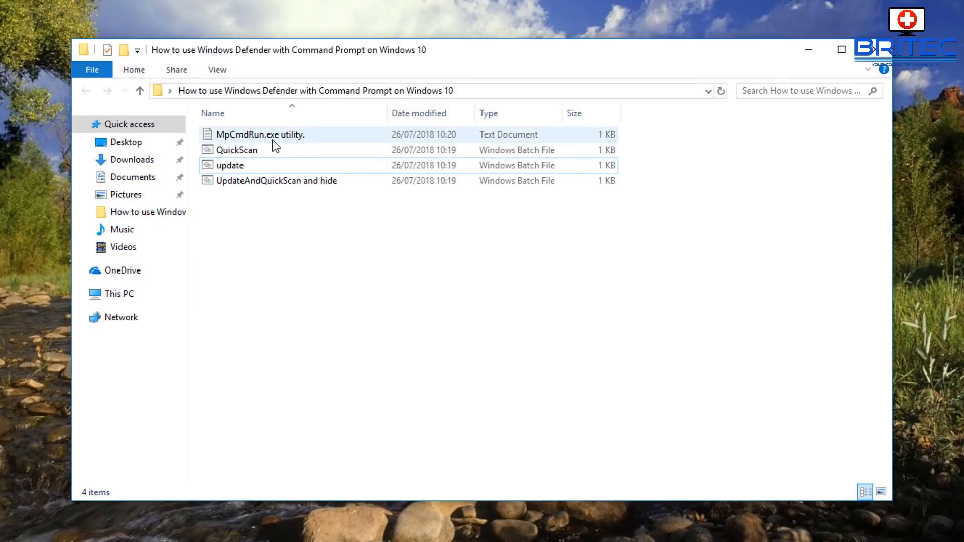
double_click(259, 134)
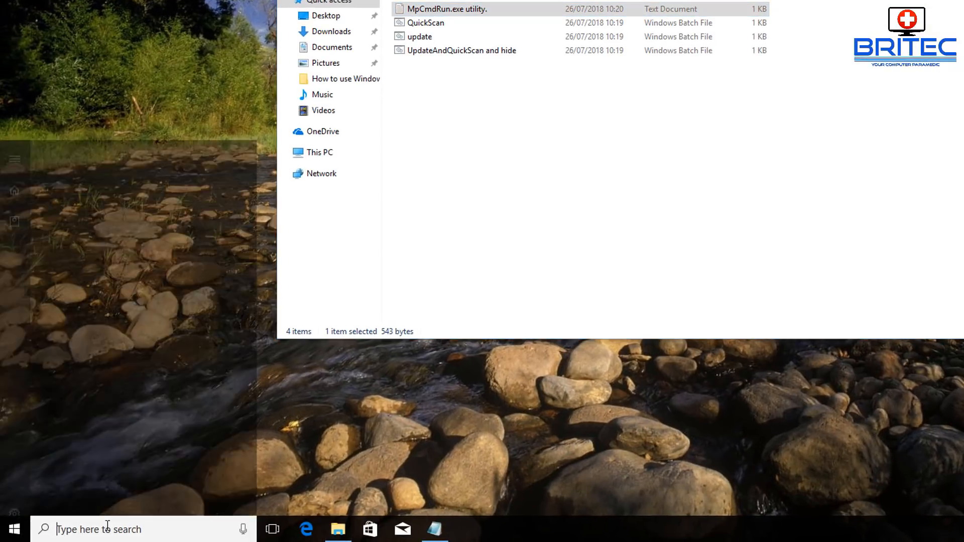
Open an elevated Command Prompt and enter the quoted %ProgramFiles%\Windows Defender\MpCmdRun.exe path.
text(cmd)
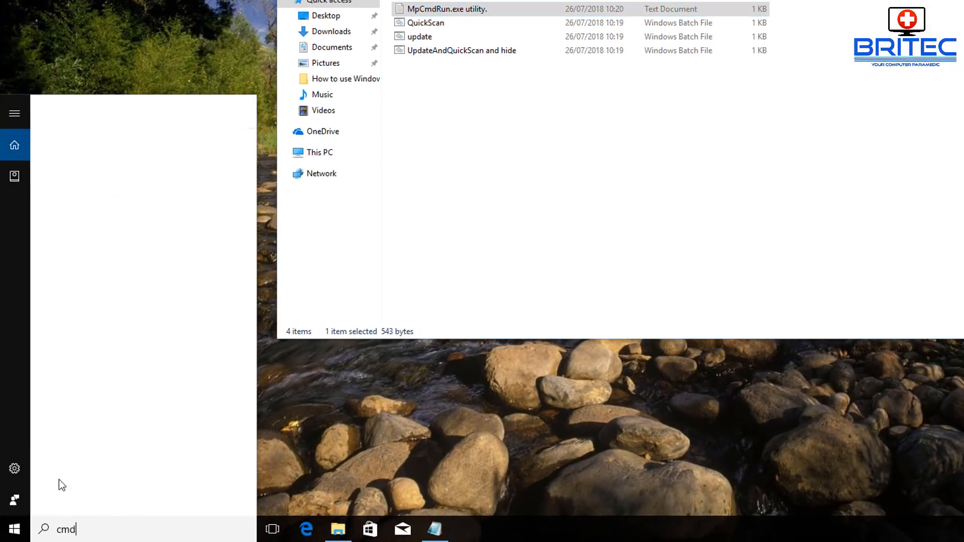
right_click(107, 170)
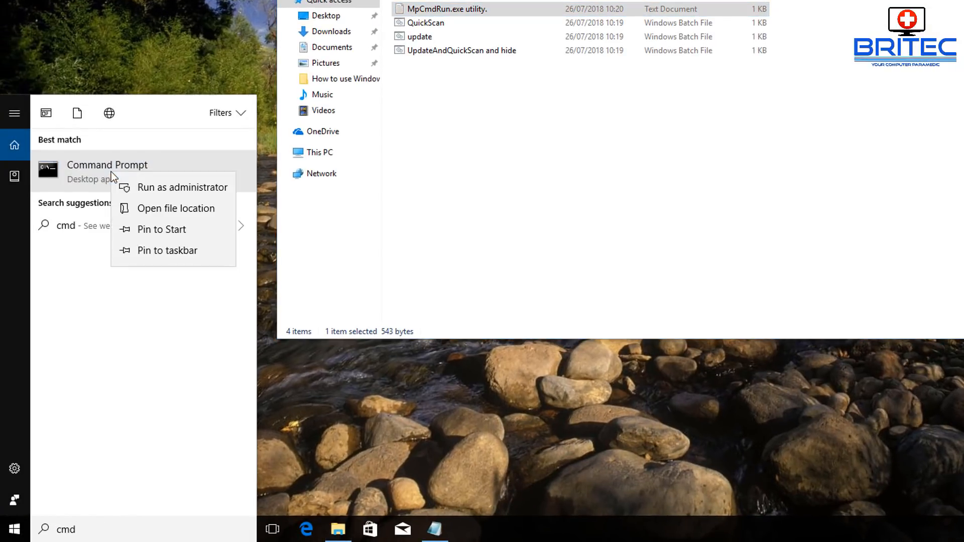
click(182, 187)
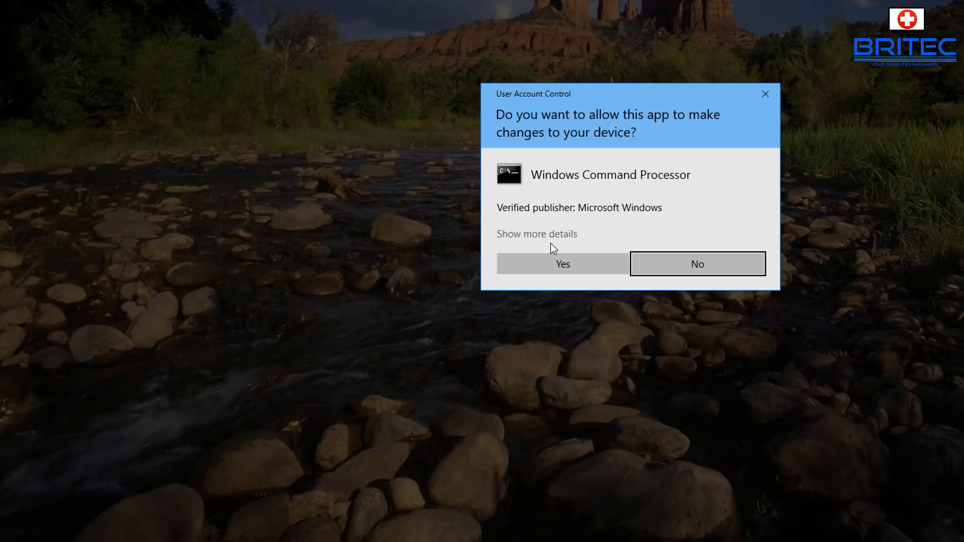
click(562, 264)
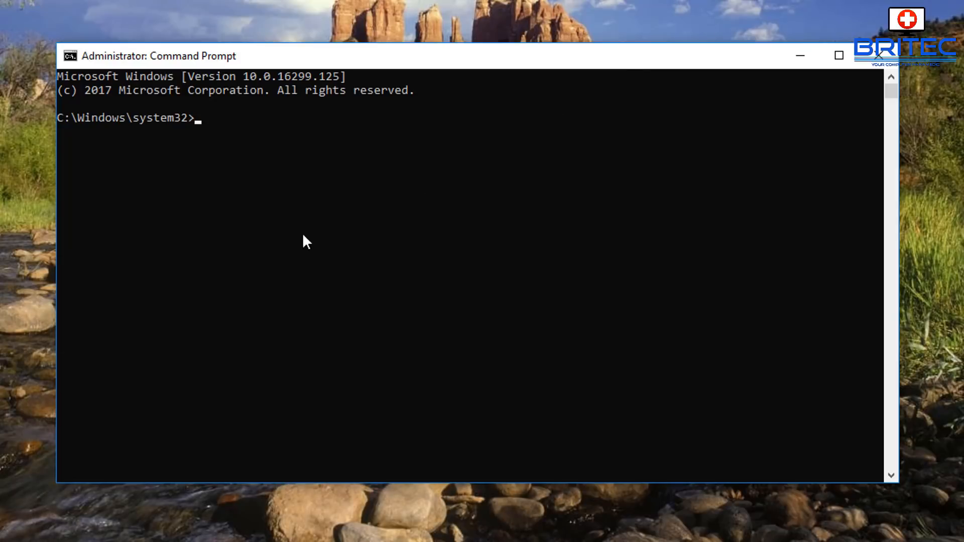
text("%ProgramFiles%\Windows Defender\MpCmdRun.exe")
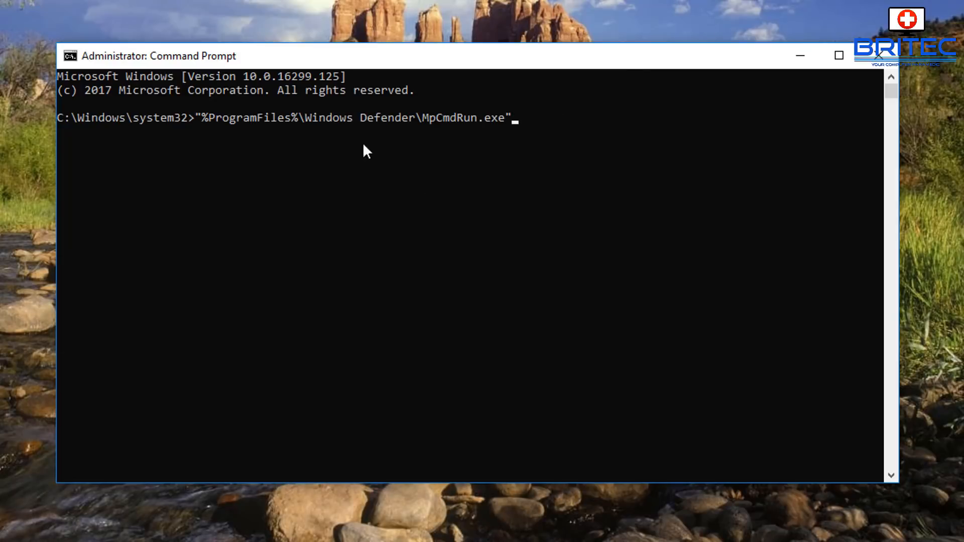
mouse_move(507, 213)
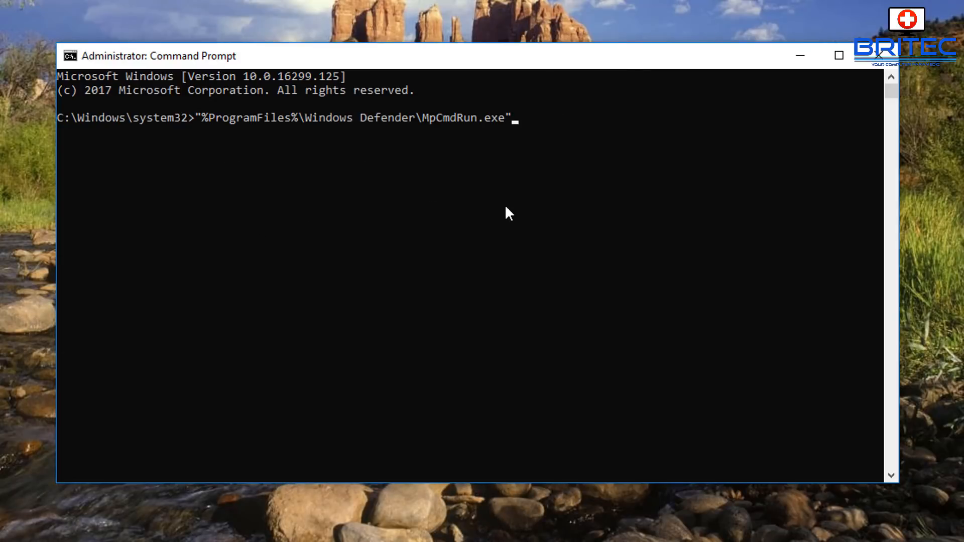
mouse_move(240, 186)
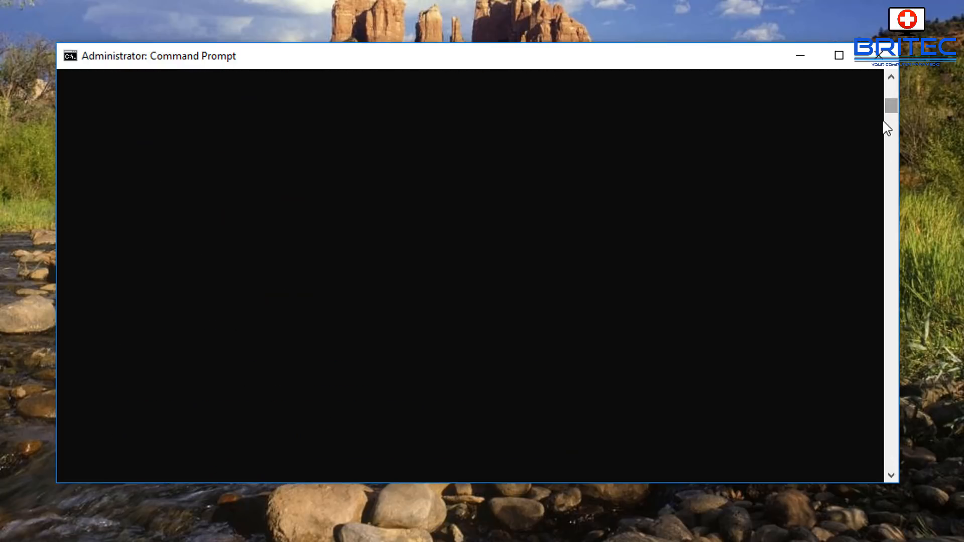
Run MpCmdRun.exe and scroll through its usage help of commands and options.
key(enter)
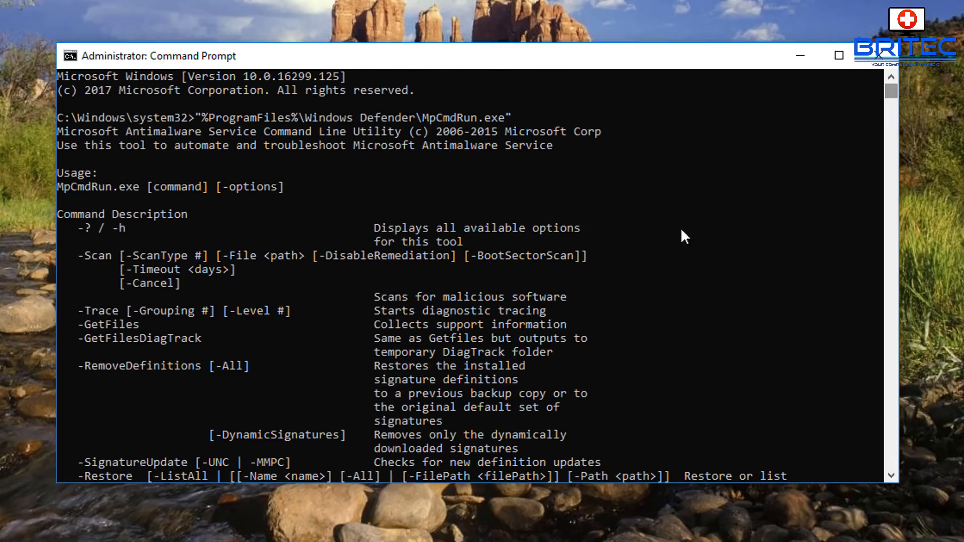
scroll(down, 3)
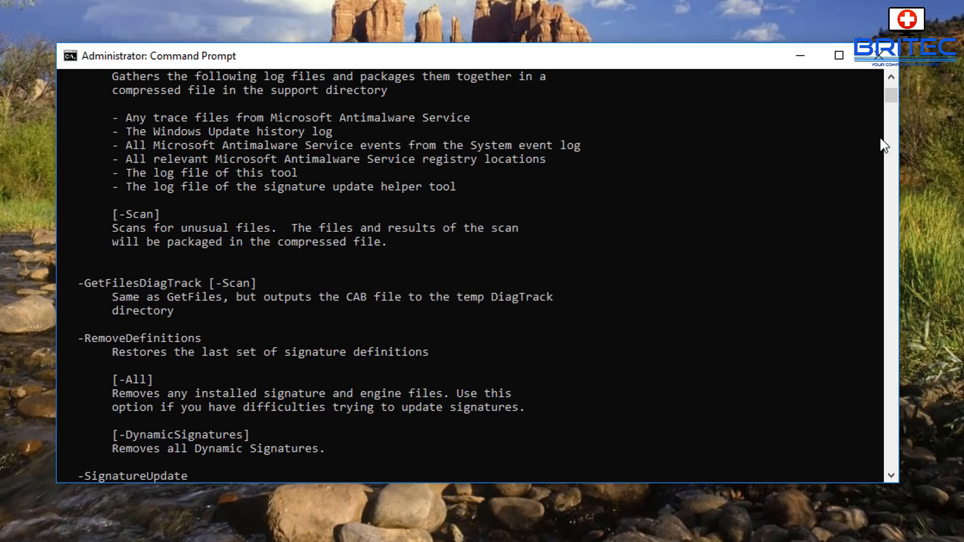
scroll(down, 3)
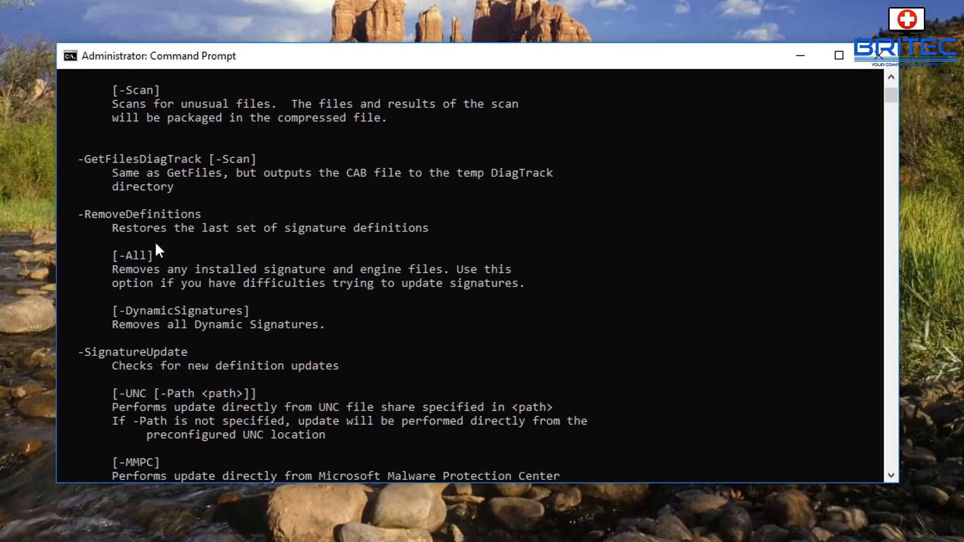
scroll(down, 3)
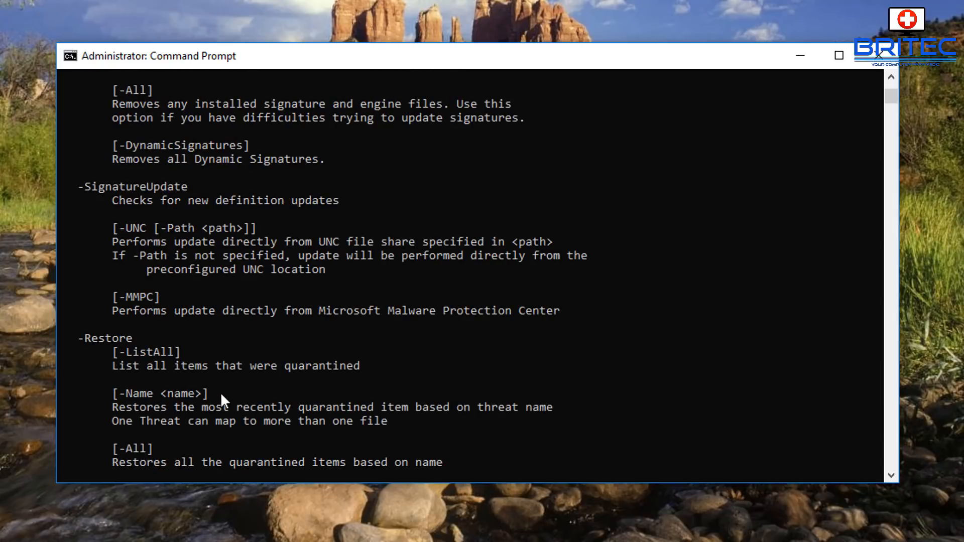
scroll(down, 3)
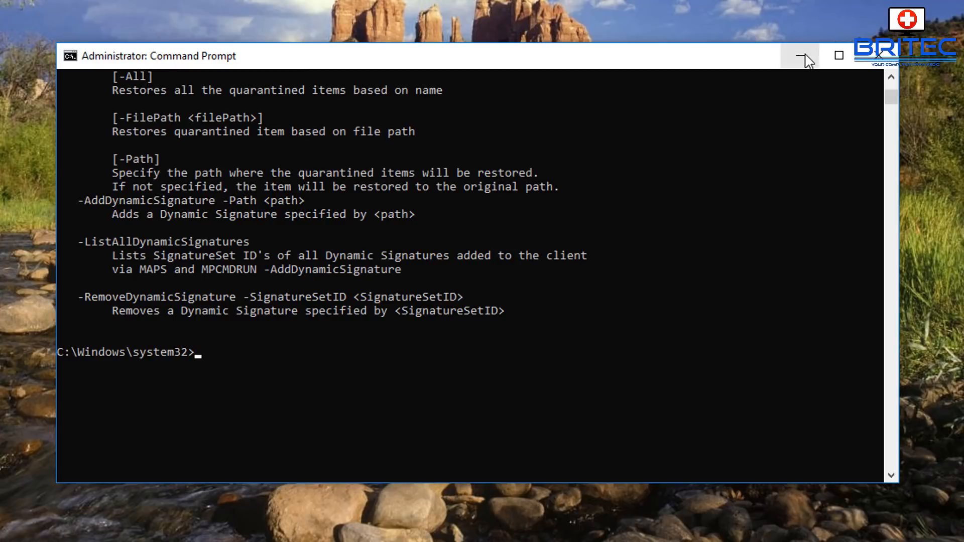
click(799, 55)
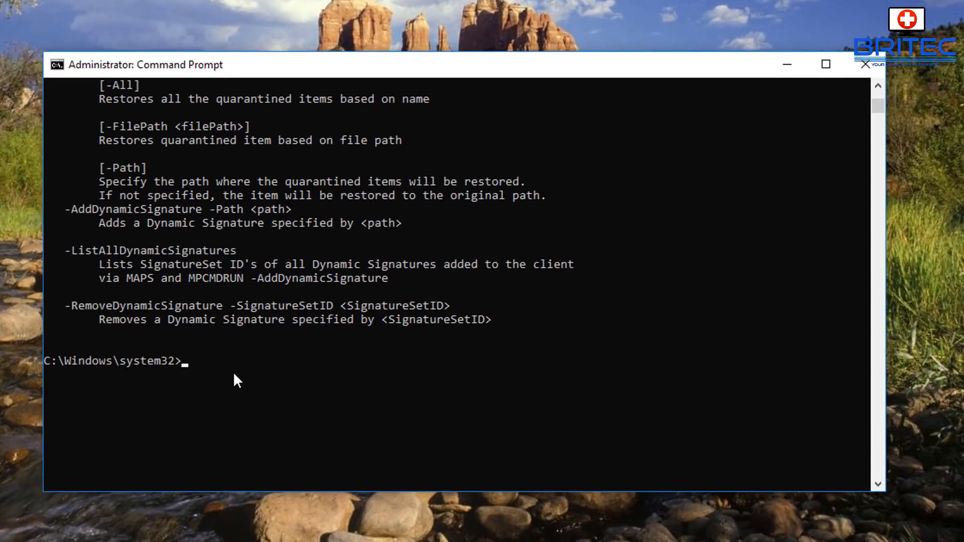
Run MpCmdRun.exe -Scan -ScanType 2 to start a quick scan.
text("%ProgramFiles%\Windows Defender\MpCmdRun.exe" -Scan -ScanType 2)
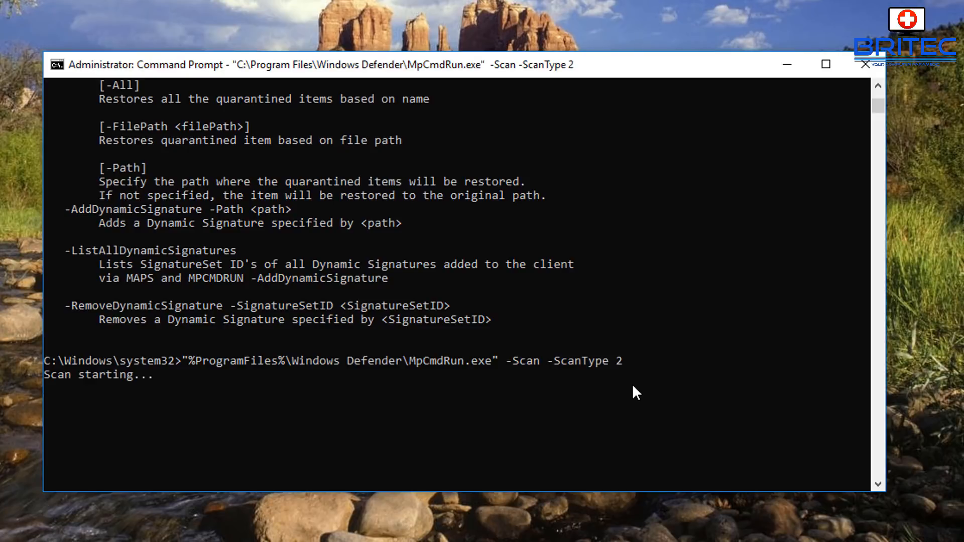
mouse_move(60, 392)
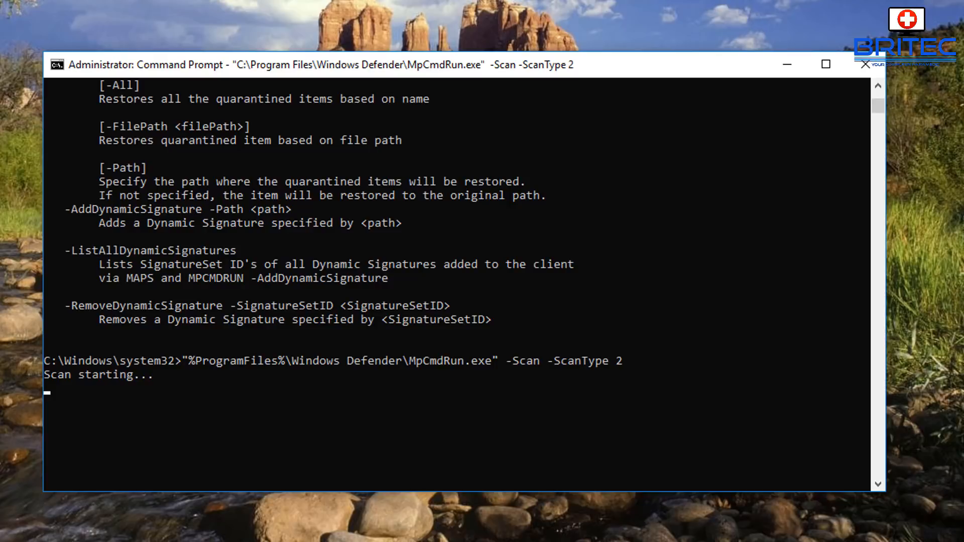
mouse_move(509, 368)
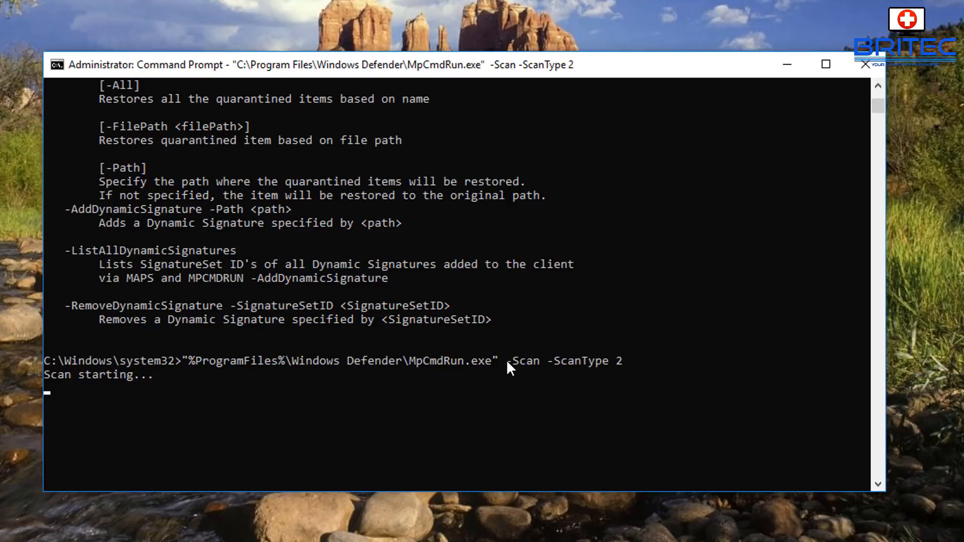
mouse_move(473, 369)
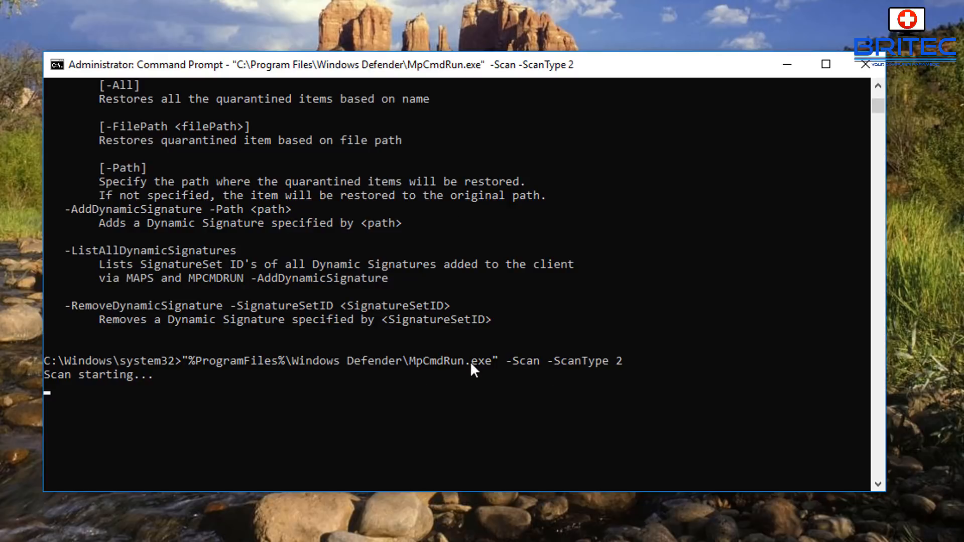
mouse_move(418, 401)
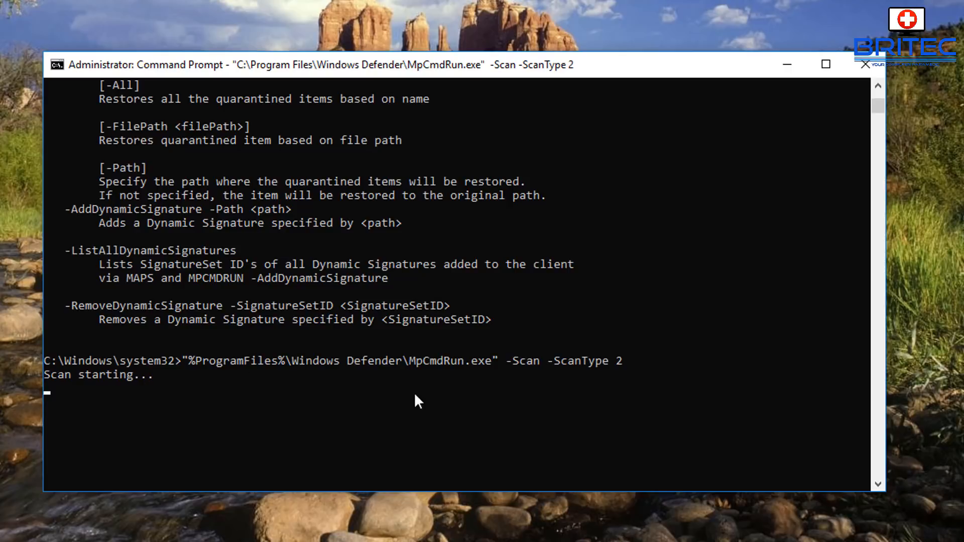
mouse_move(643, 363)
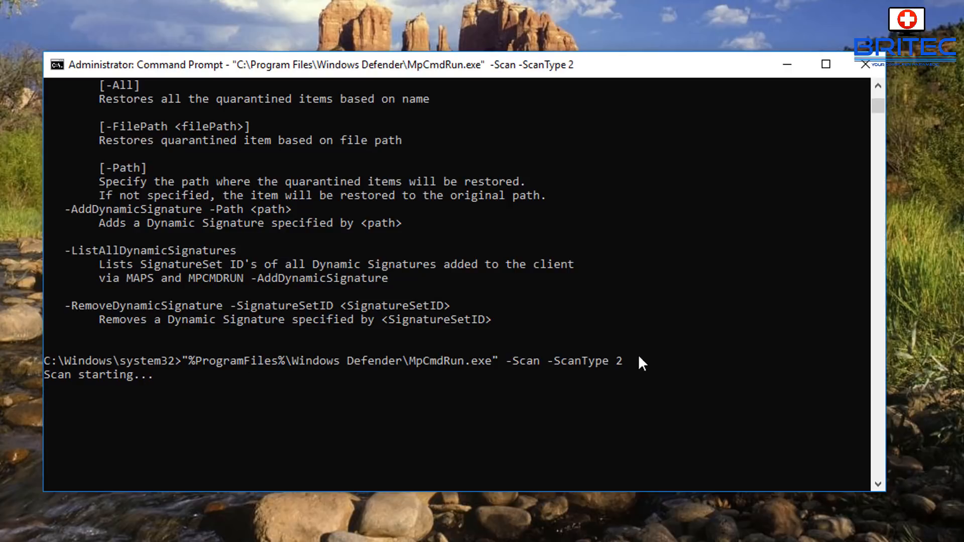
mouse_move(175, 342)
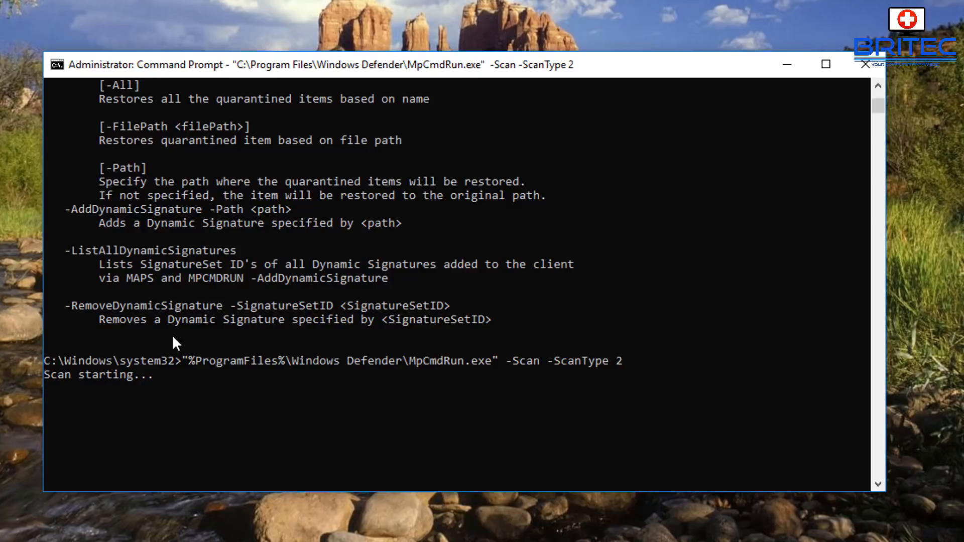
mouse_move(430, 116)
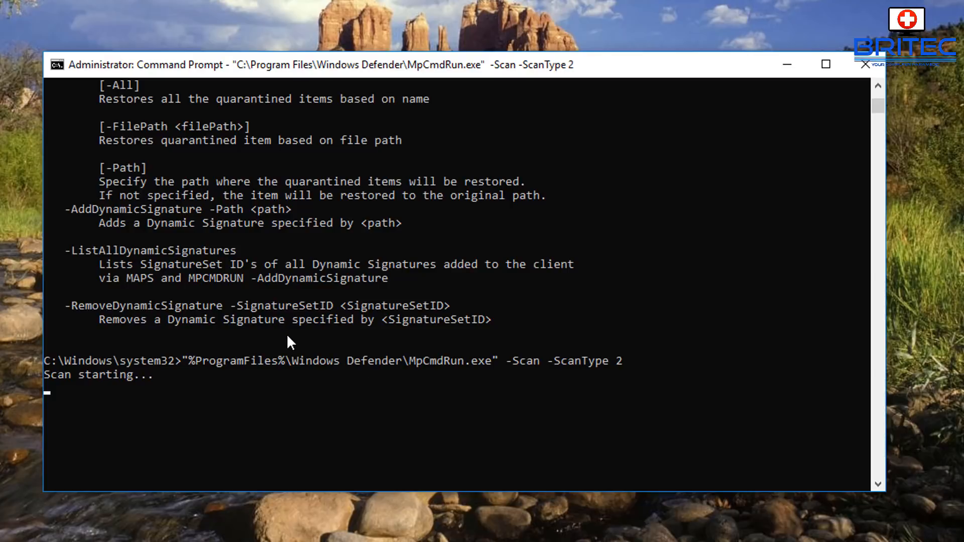
mouse_move(55, 384)
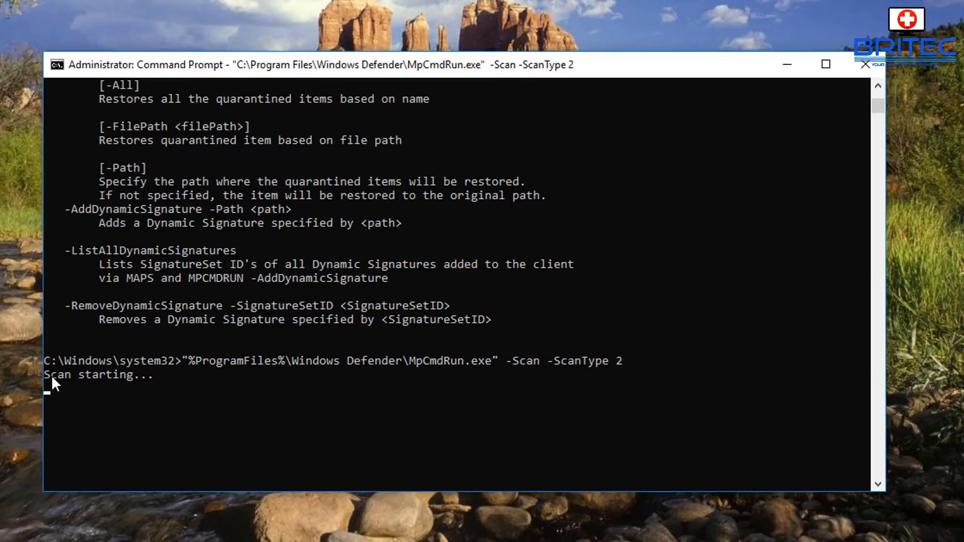
mouse_move(384, 370)
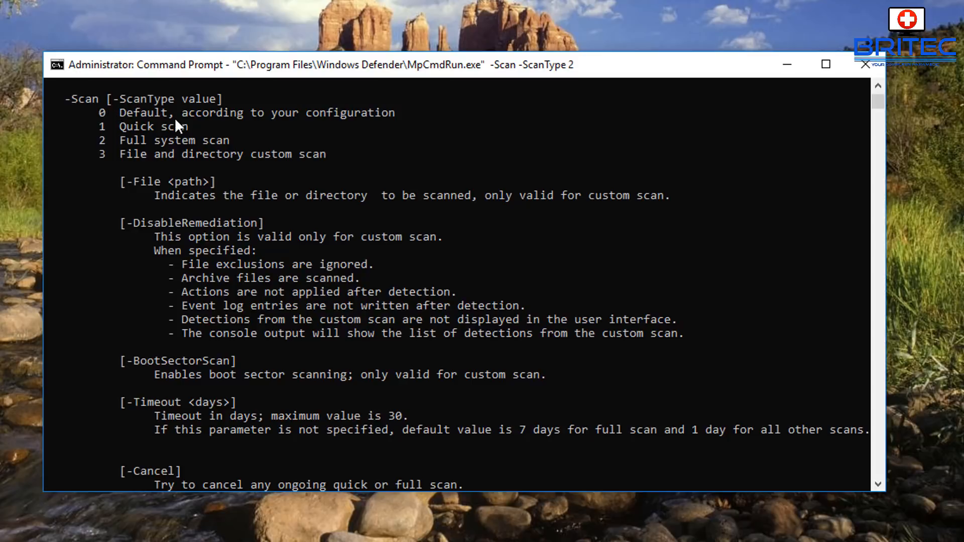
mouse_move(379, 128)
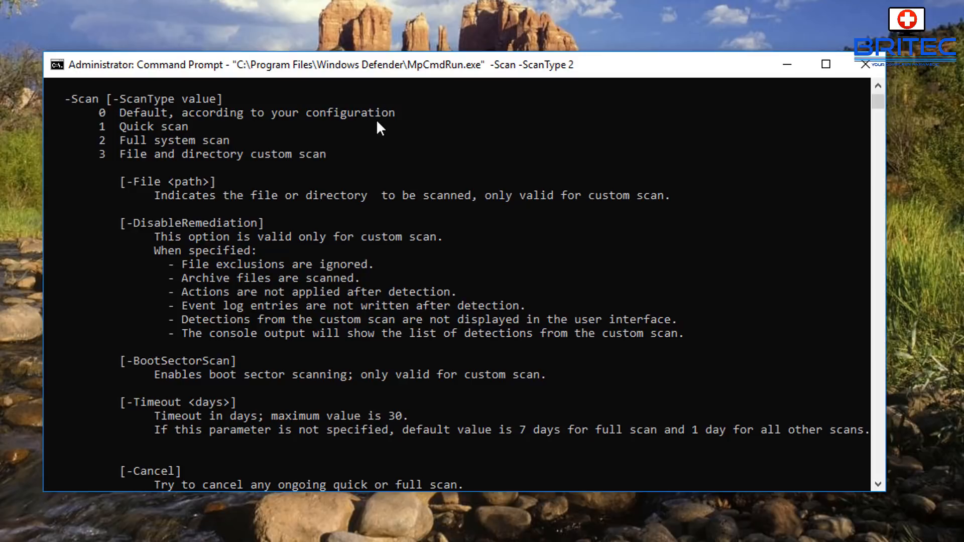
mouse_move(103, 131)
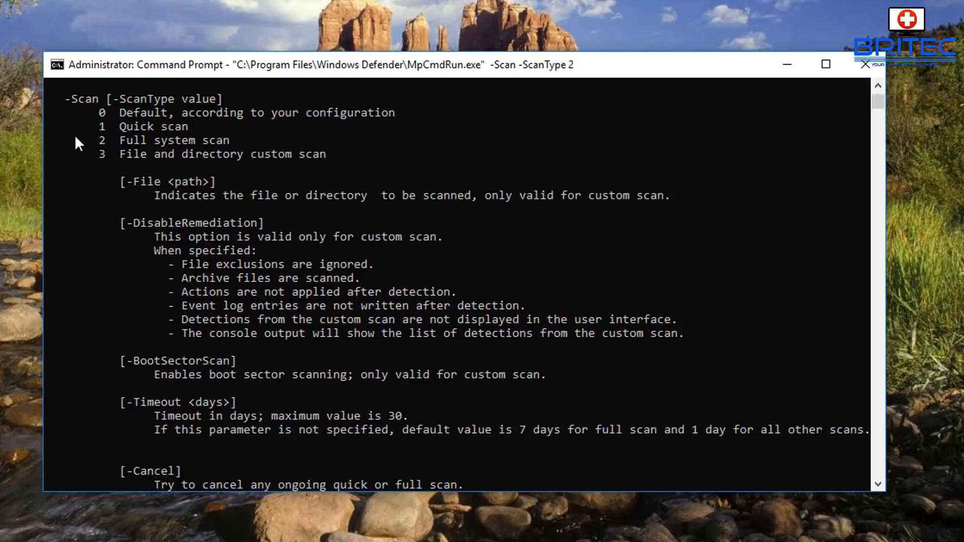
mouse_move(121, 167)
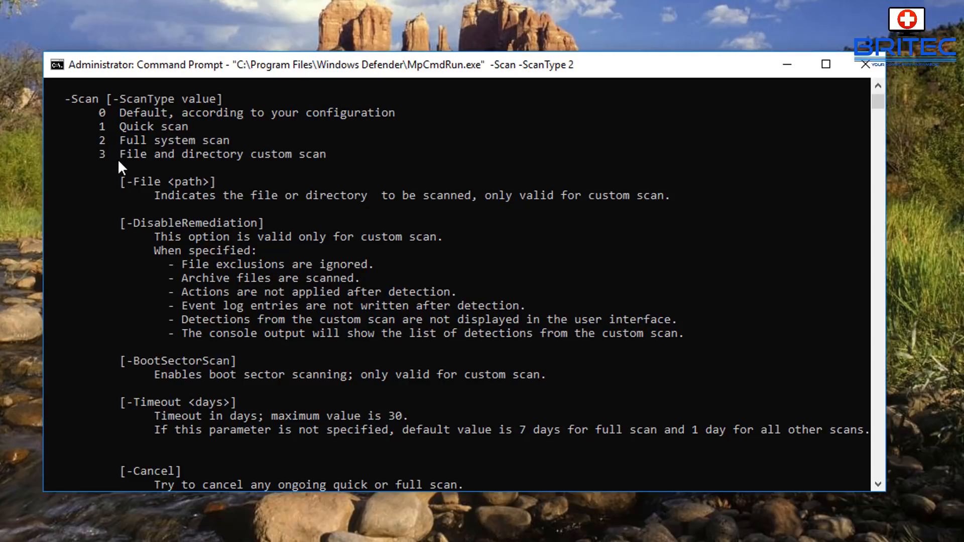
mouse_move(205, 173)
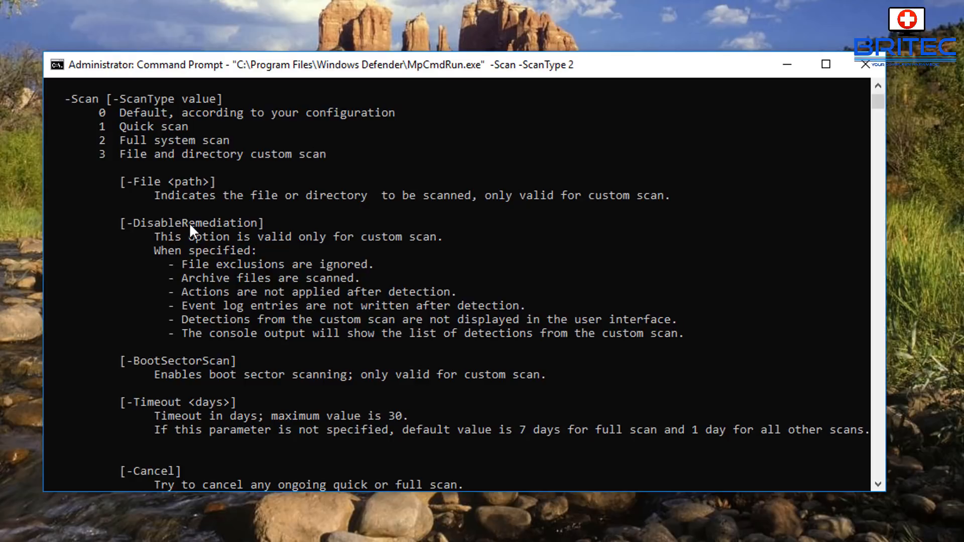
Scroll through the -Scan help to read the default, quick, full and custom ScanType values.
scroll(down, 3)
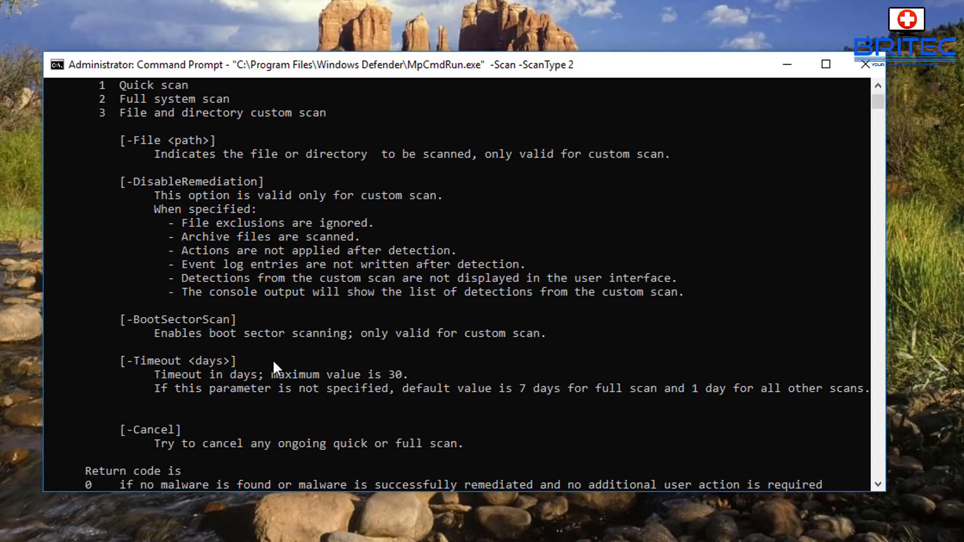
mouse_move(219, 351)
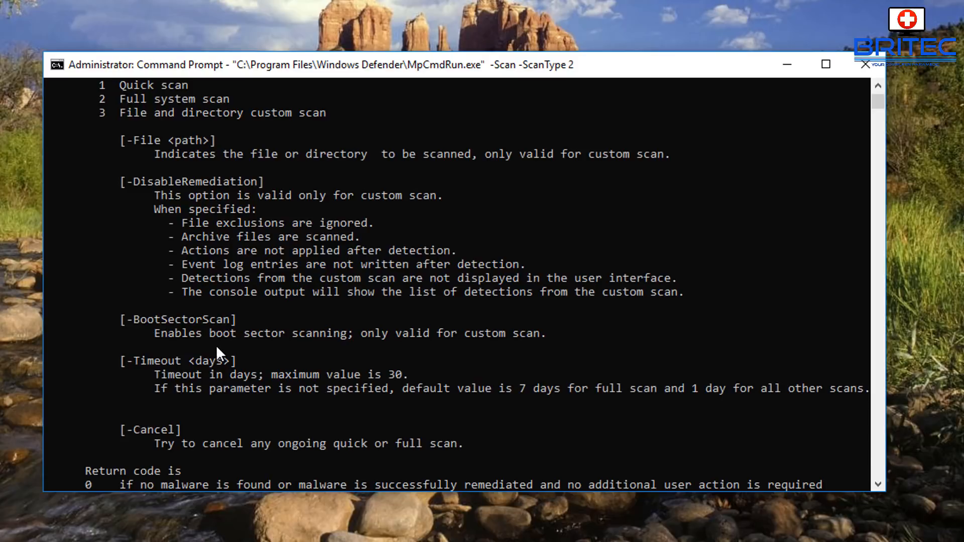
scroll(down, 3)
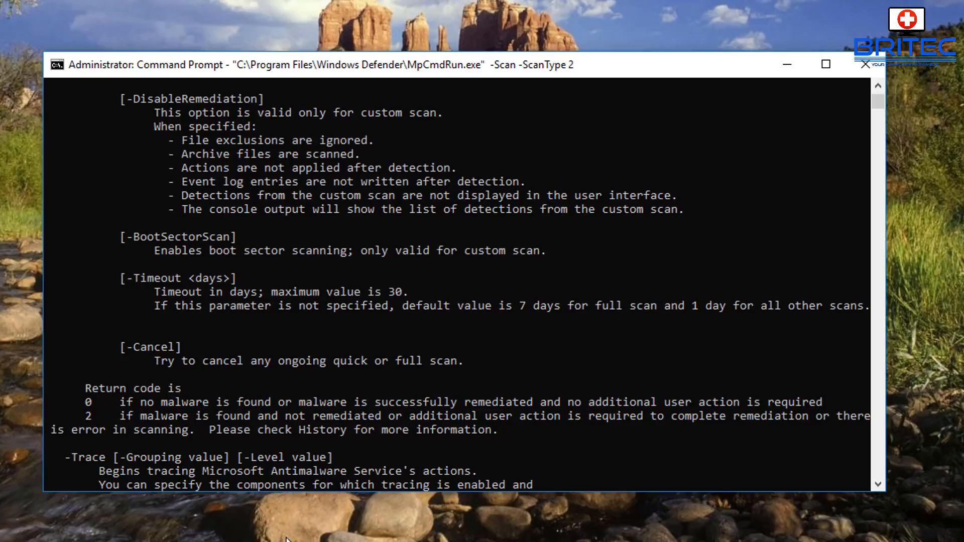
scroll(down, 3)
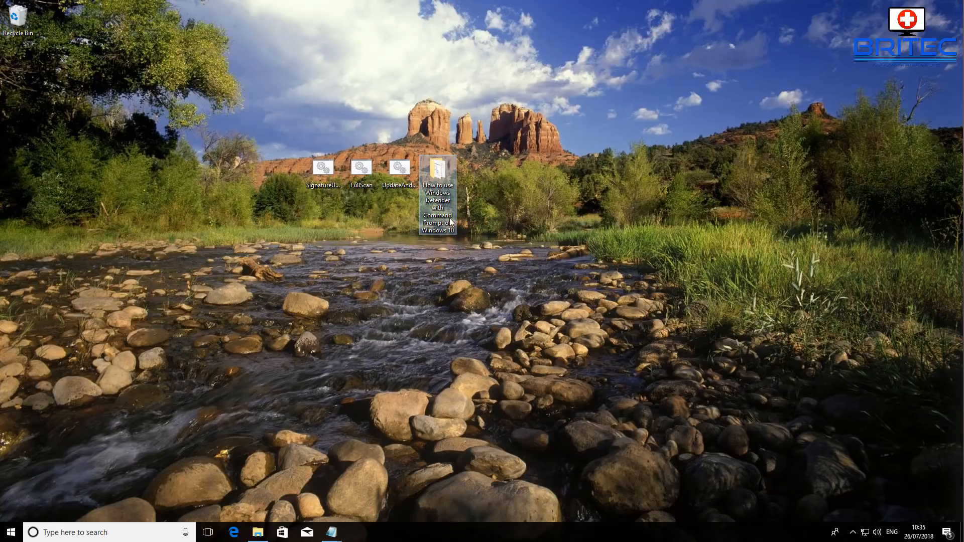
mouse_move(608, 190)
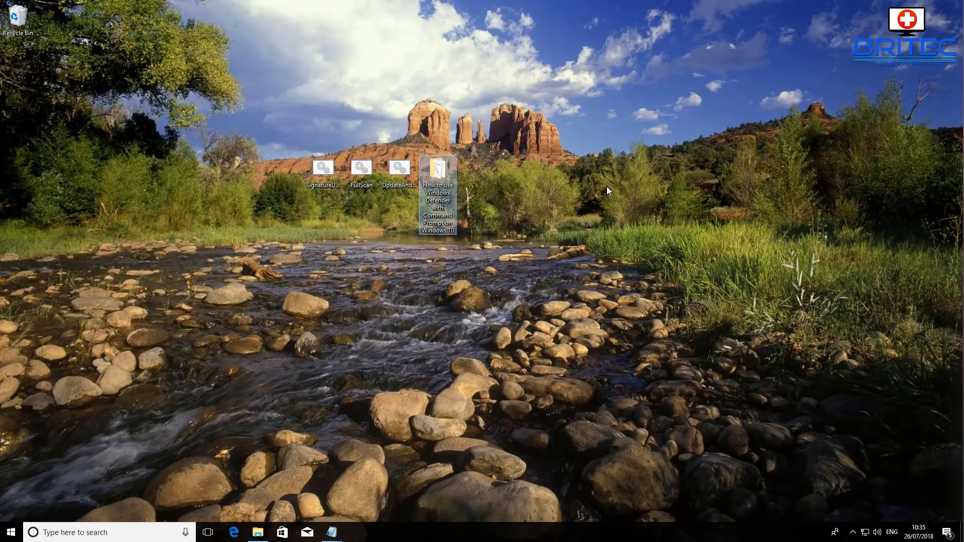
mouse_move(861, 17)
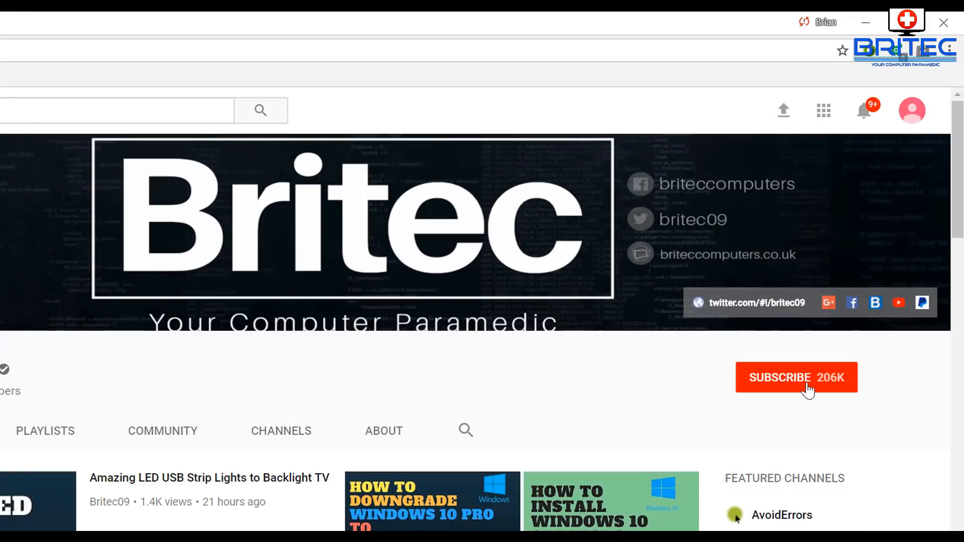
Subscribe to Britec from its YouTube channel page.
click(796, 377)
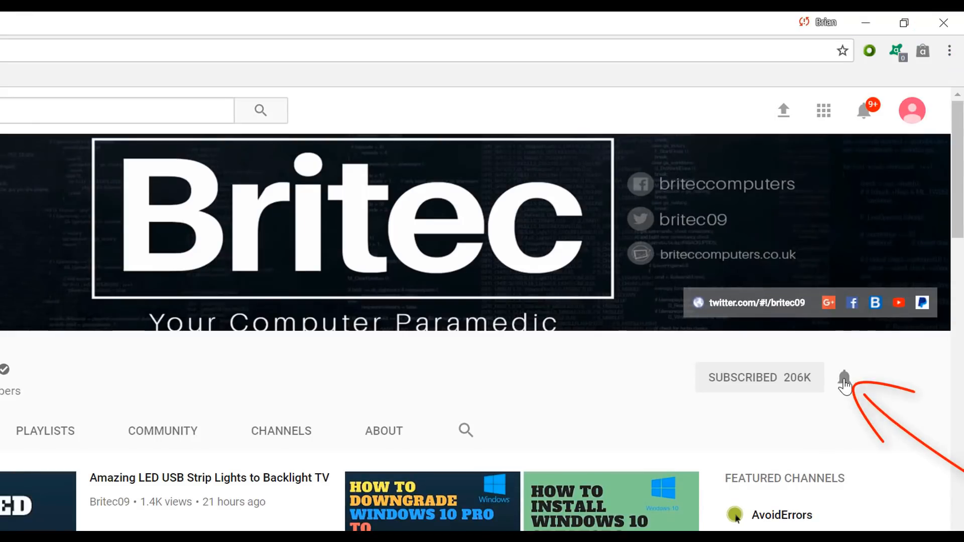